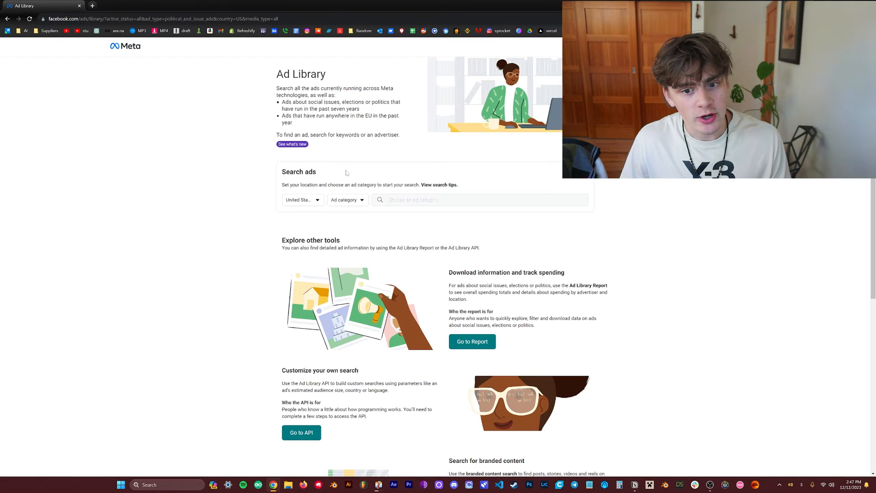
- Search all ad categories in the United States for the keyword 'sleep'
left_click(346, 200)
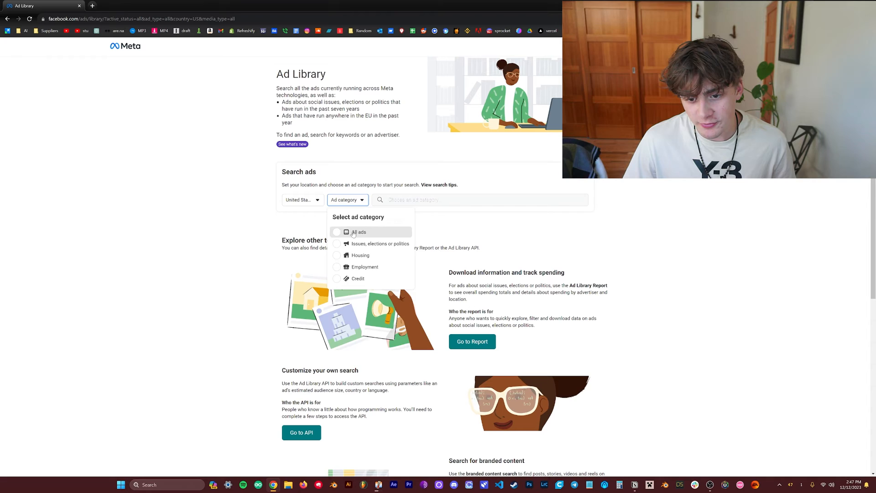
left_click(358, 232)
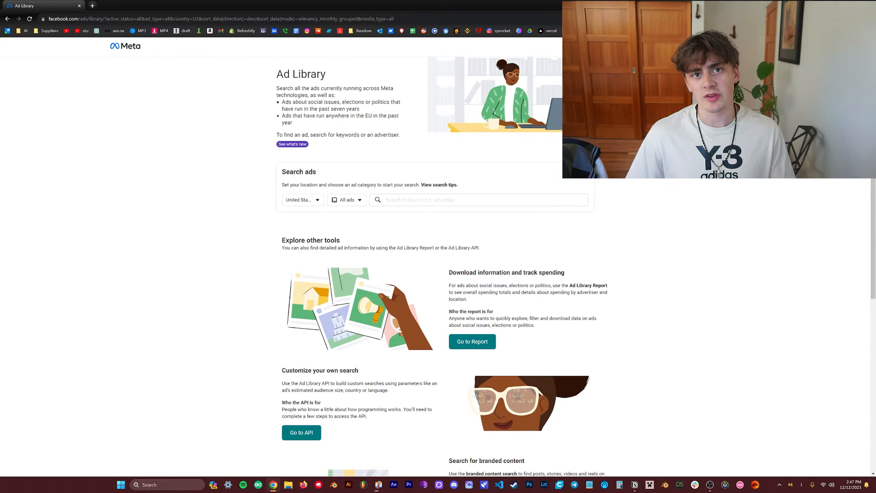
left_click(300, 200)
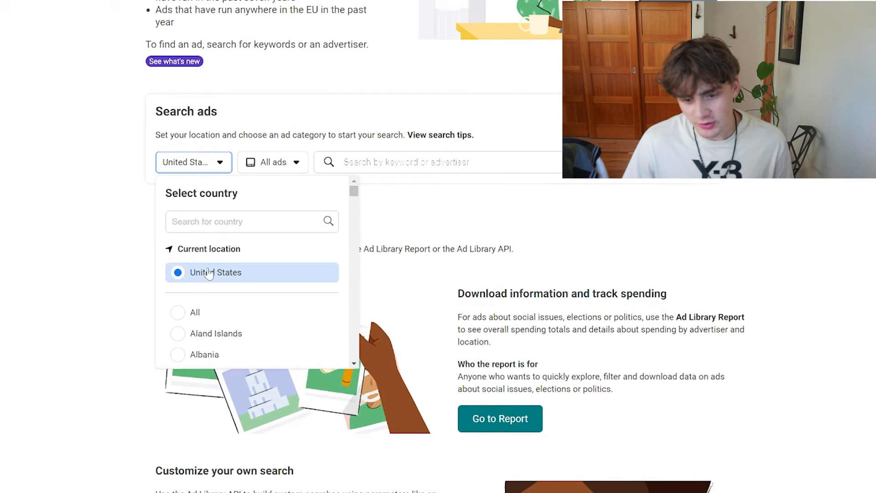
left_click(273, 163)
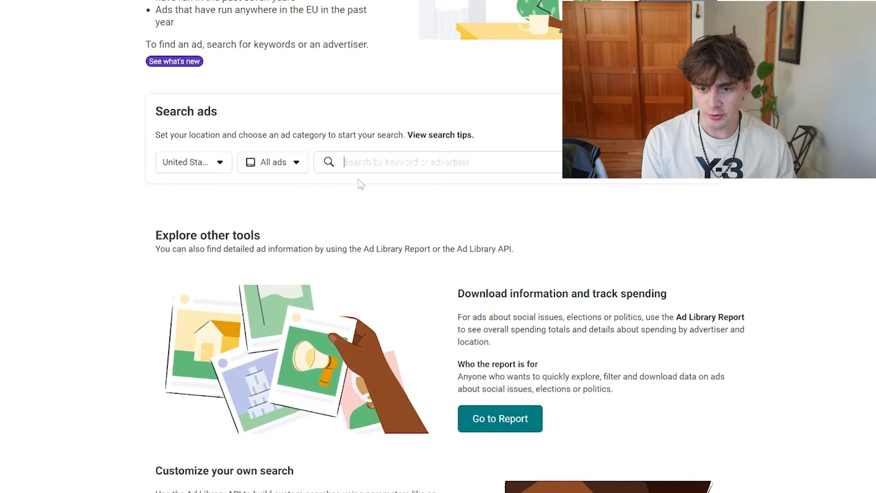
type("sleep")
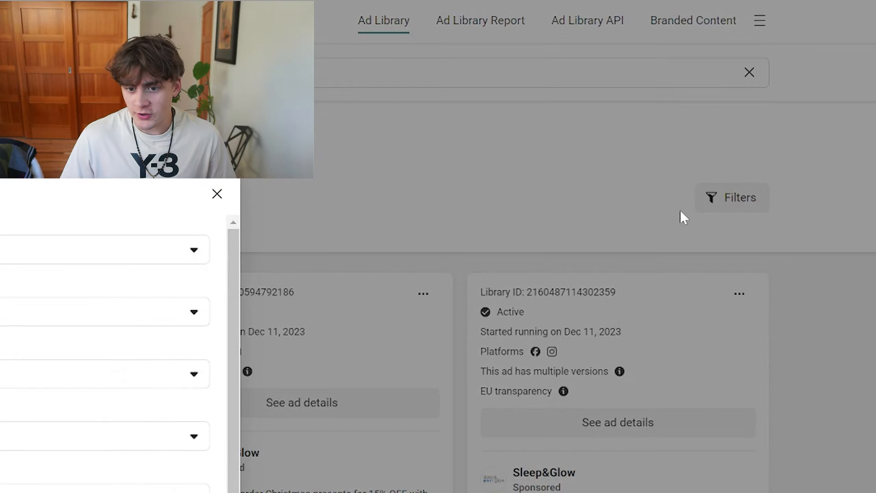
- Filter the sleep results to active English images-and-memes ads and apply the 4 filters
left_click(432, 257)
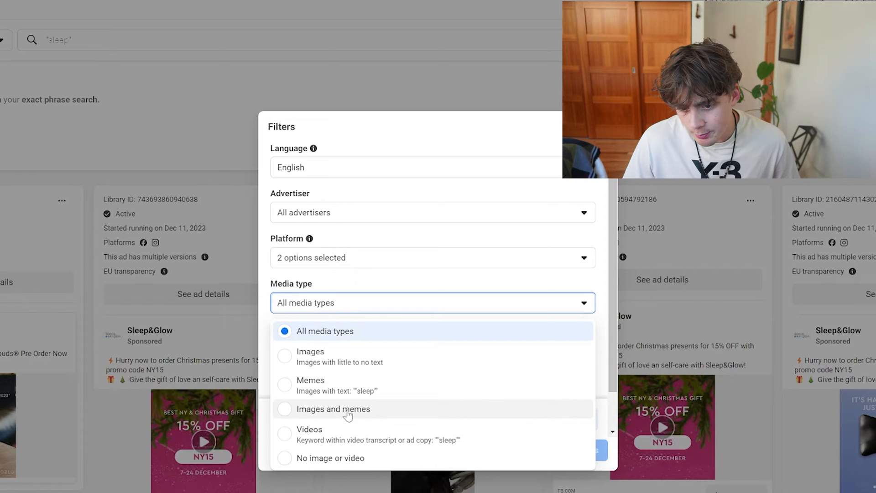
left_click(334, 409)
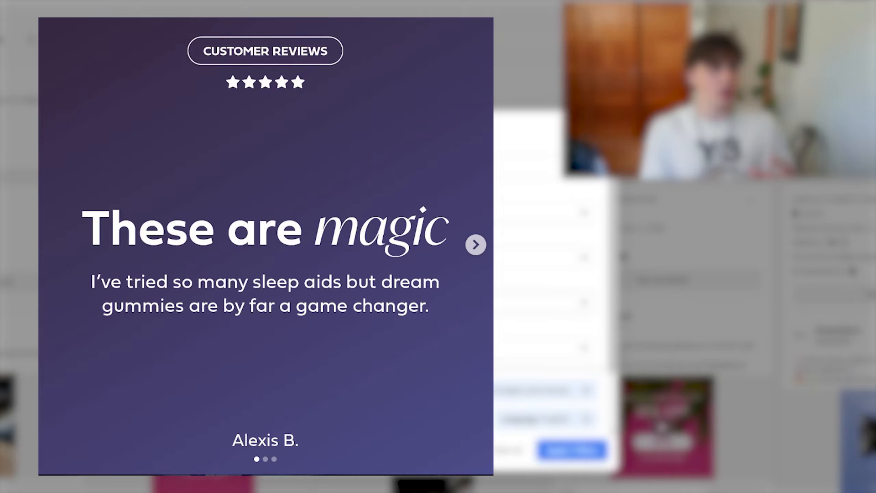
double_click(275, 281)
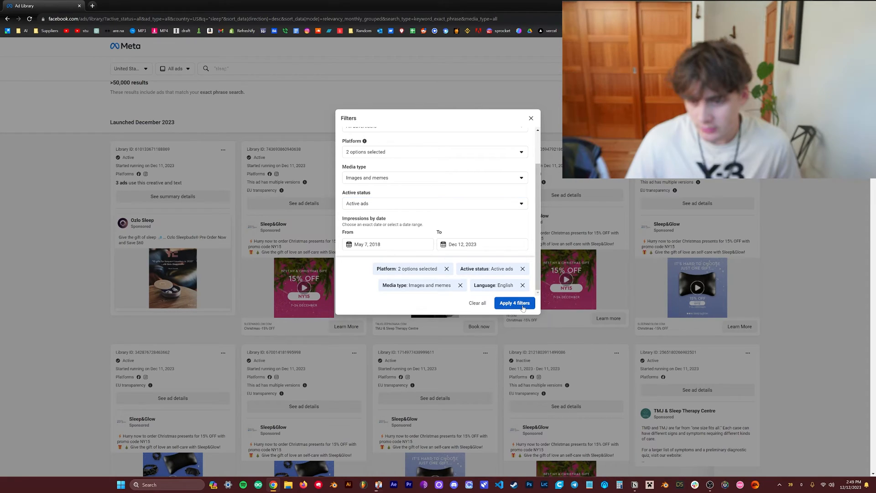
left_click(514, 302)
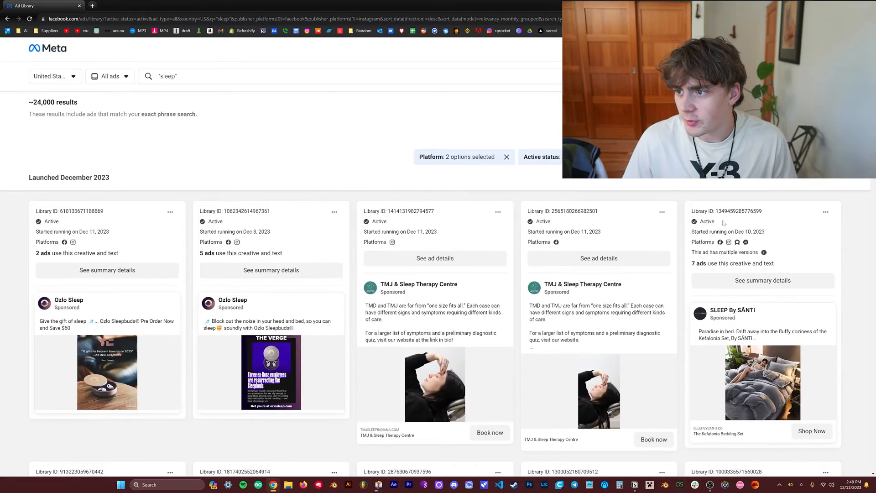
- Browse the sleep ad results and view summary details of the Sleep Doctor at-home sleep test ad
scroll("down", 3)
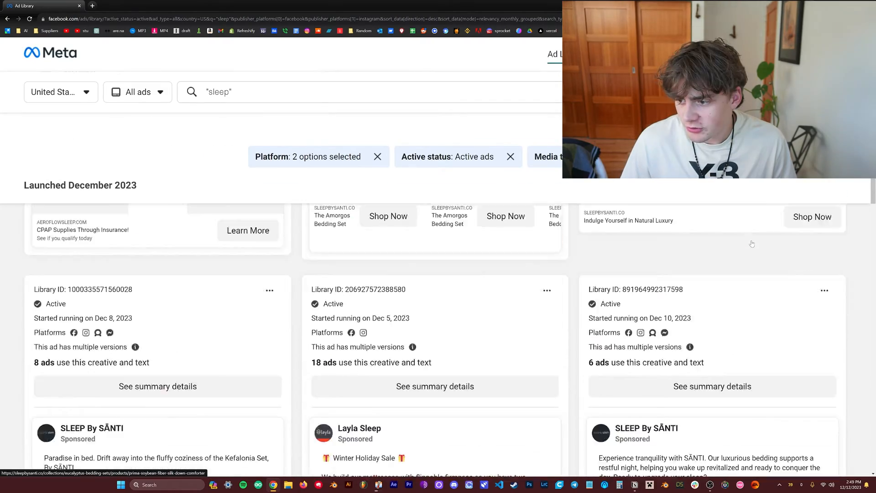
scroll("down", 3)
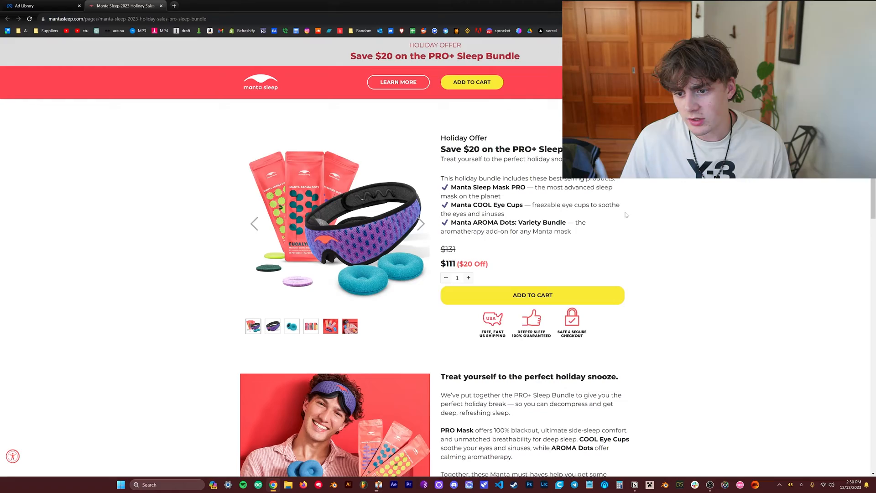
left_click(39, 6)
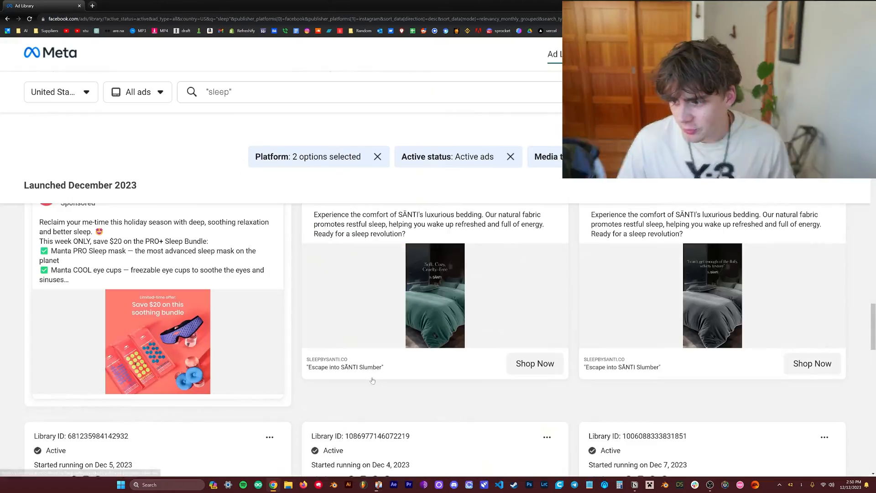
scroll("down", 3)
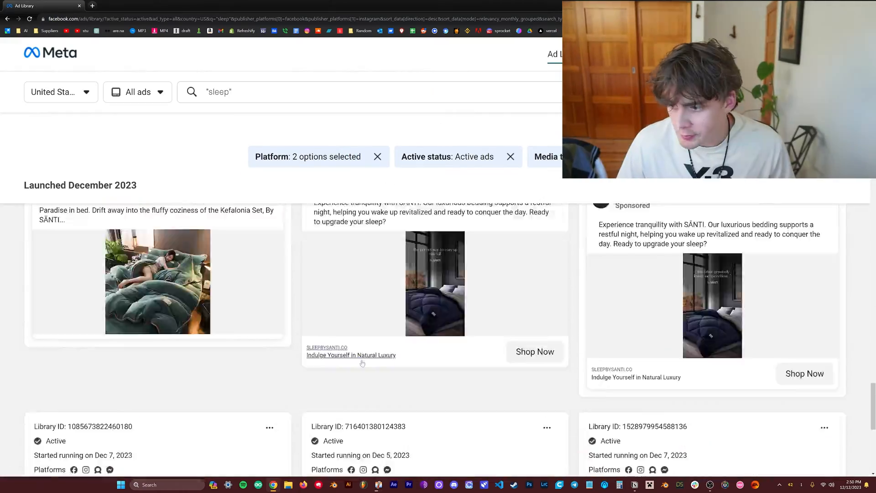
scroll("down", 3)
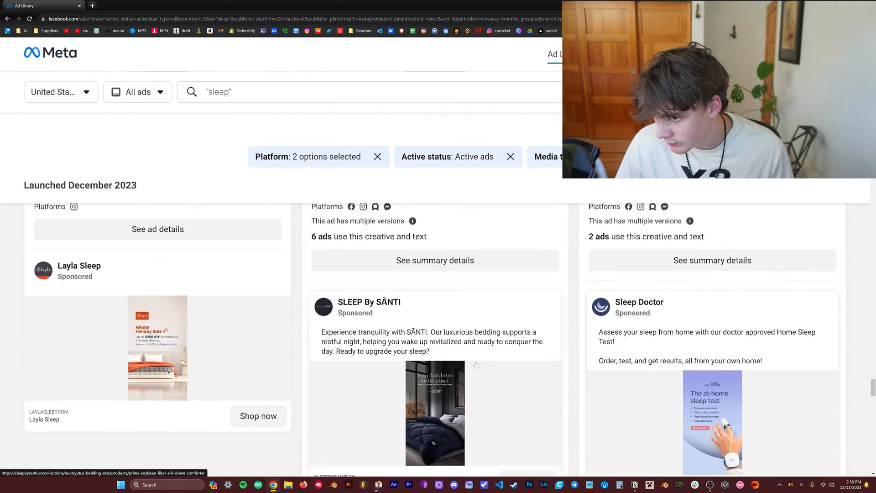
scroll("down", 3)
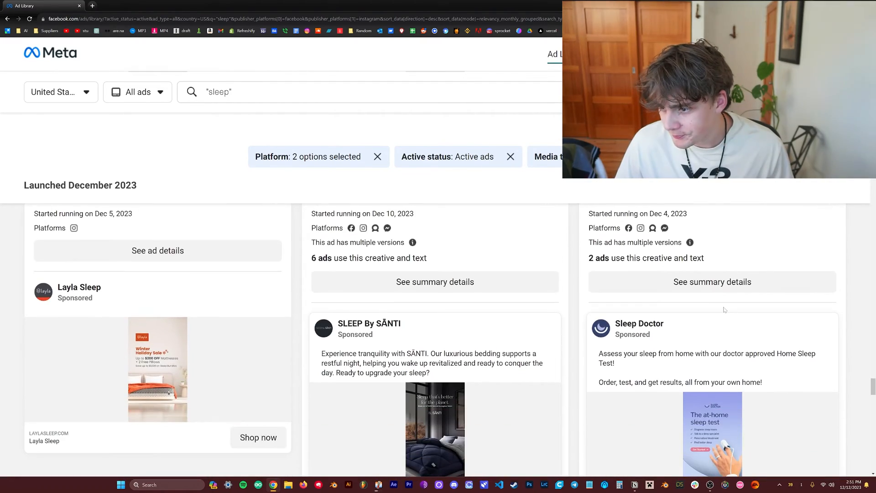
left_click(711, 281)
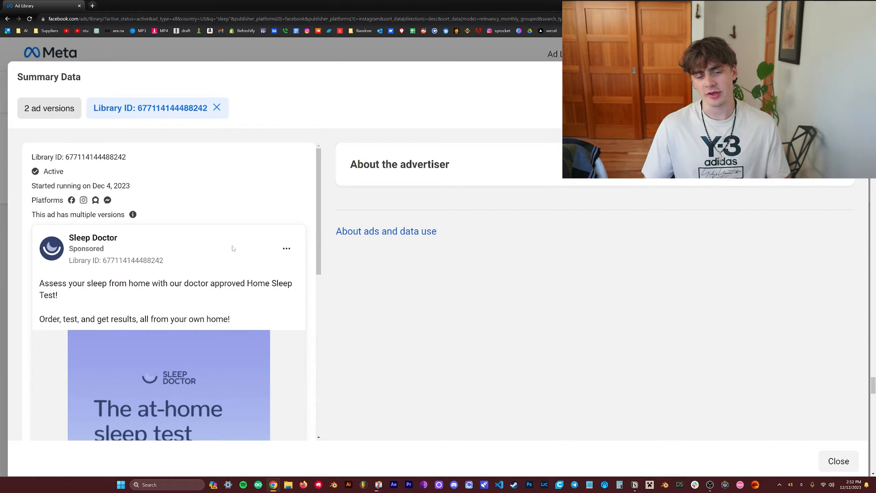
scroll("down", 3)
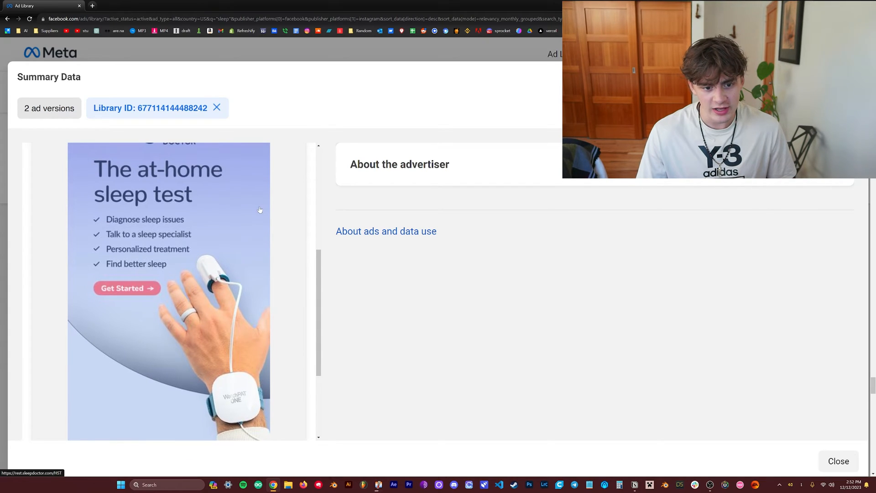
mouse_move(115, 172)
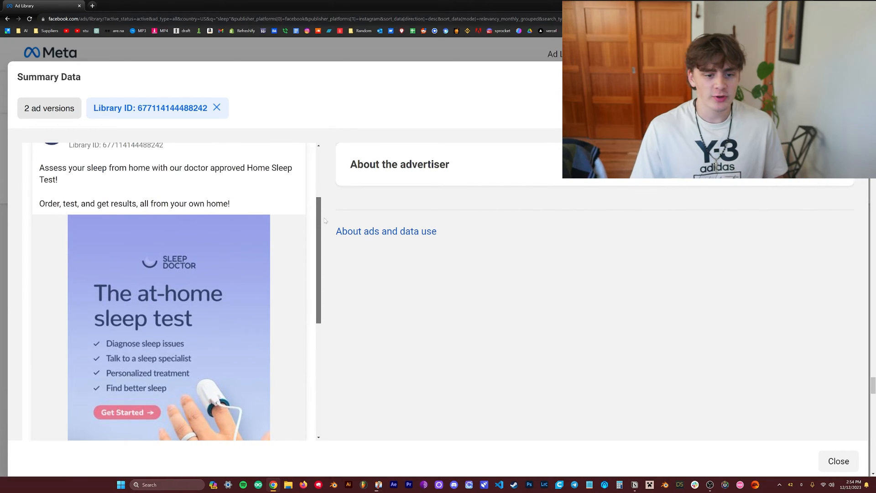
scroll("down", 3)
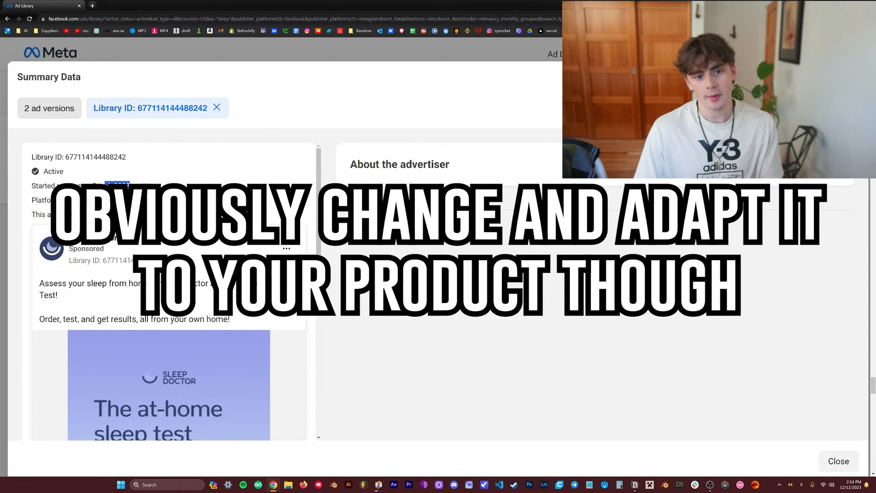
left_click(837, 461)
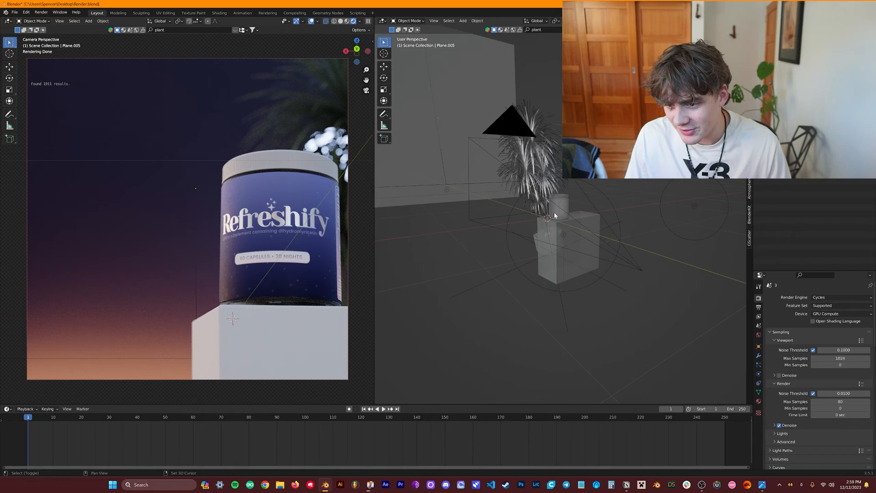
left_click_drag(553, 215, 544, 231)
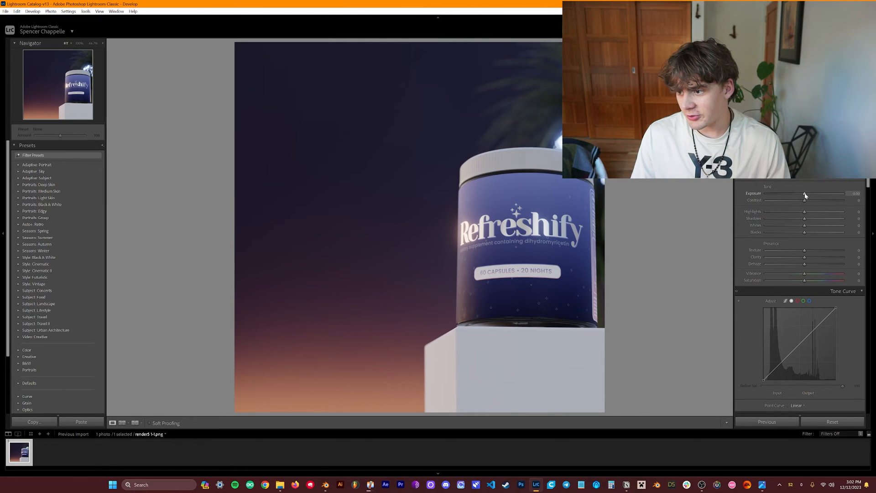
- Raise Exposure and Saturation on the jar render, then launch Adobe Illustrator
left_click_drag(805, 193, 810, 193)
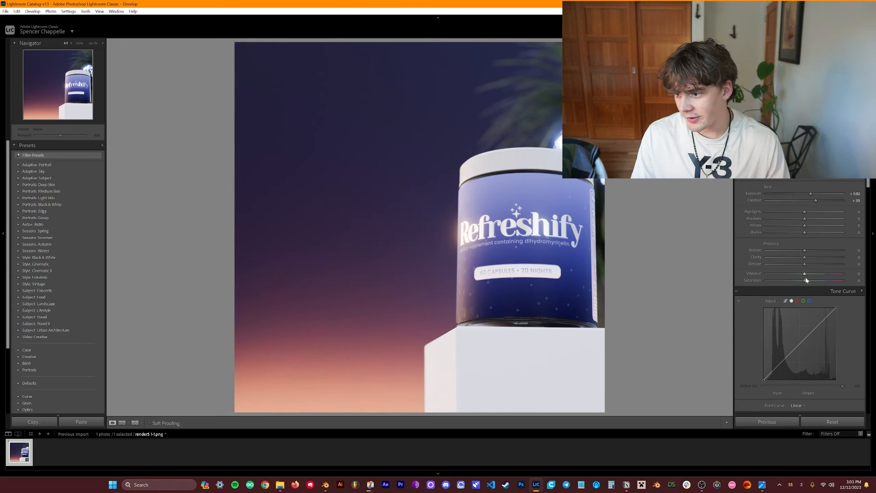
left_click_drag(805, 280, 829, 280)
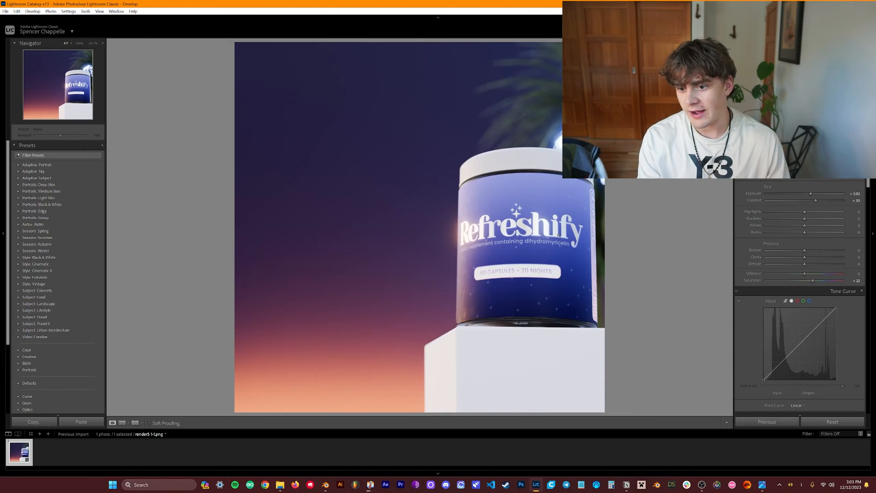
left_click(339, 485)
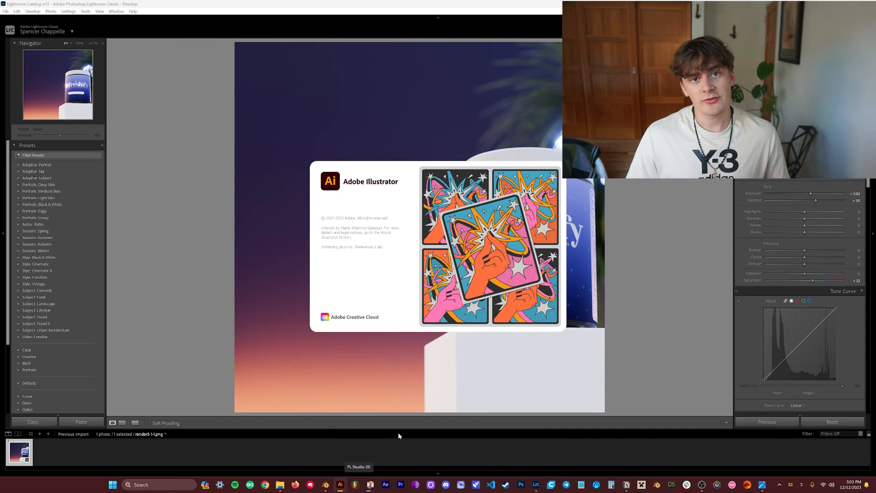